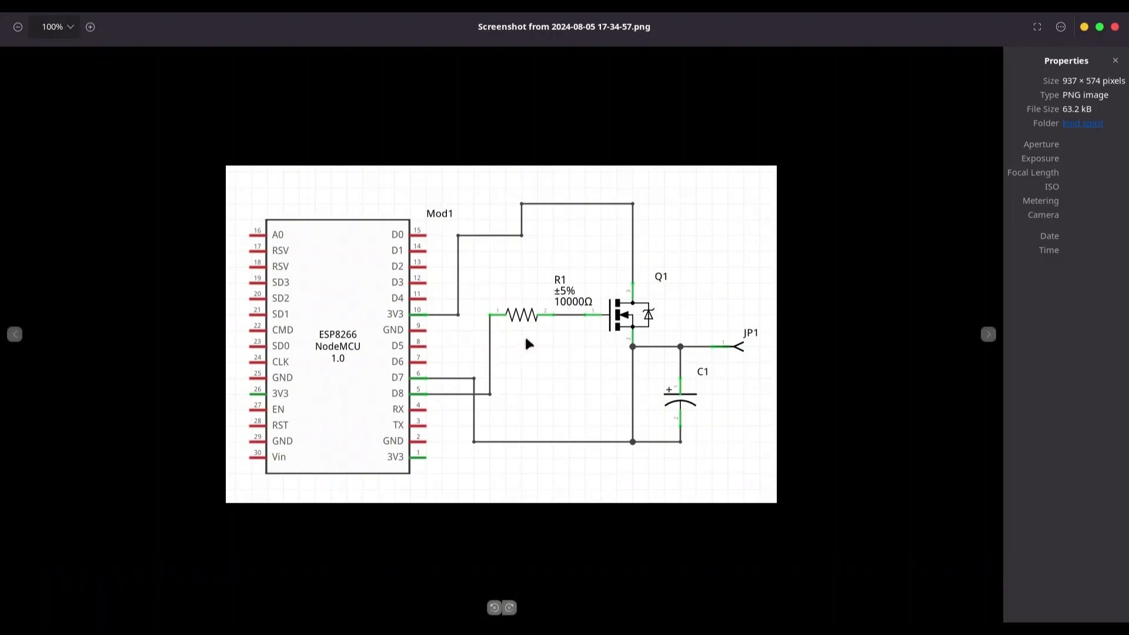
mouse_move(653, 404)
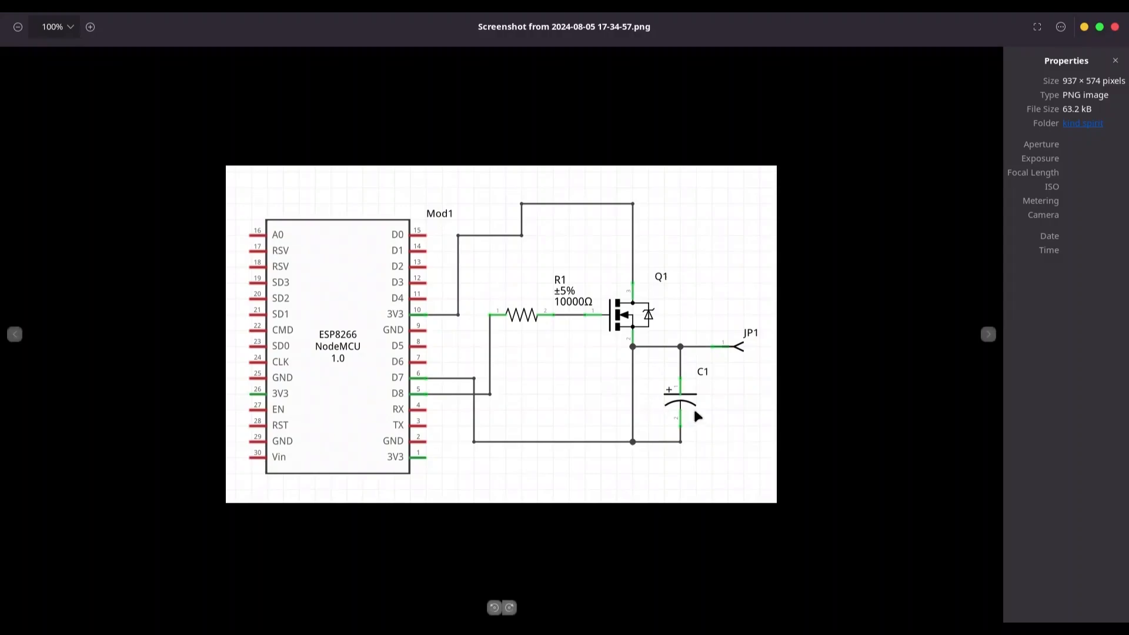
mouse_move(727, 362)
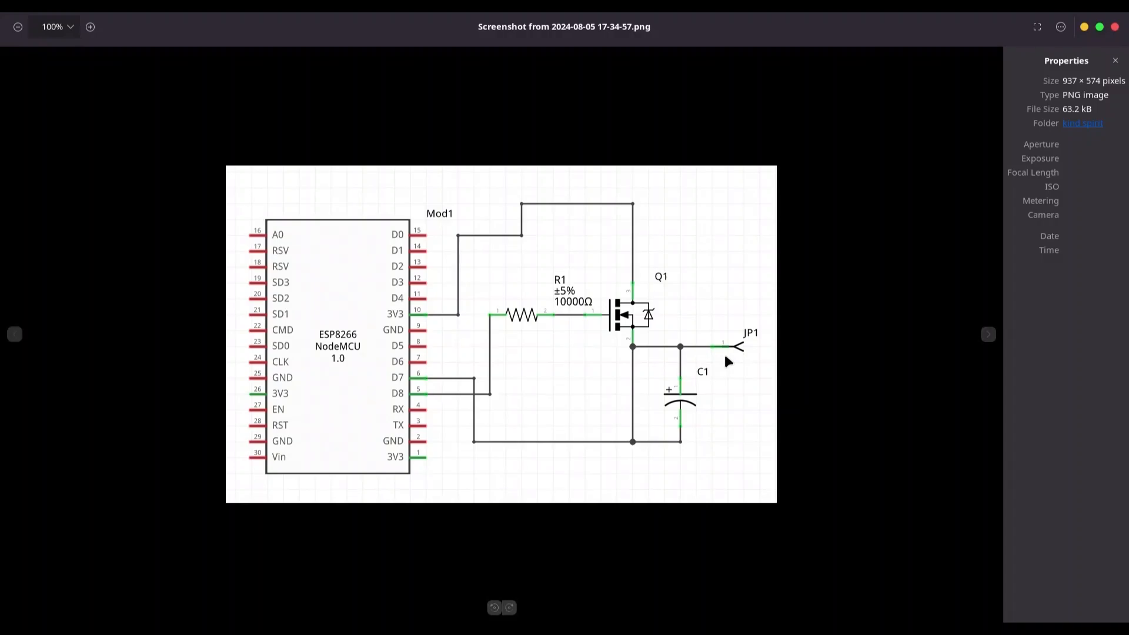
mouse_move(654, 330)
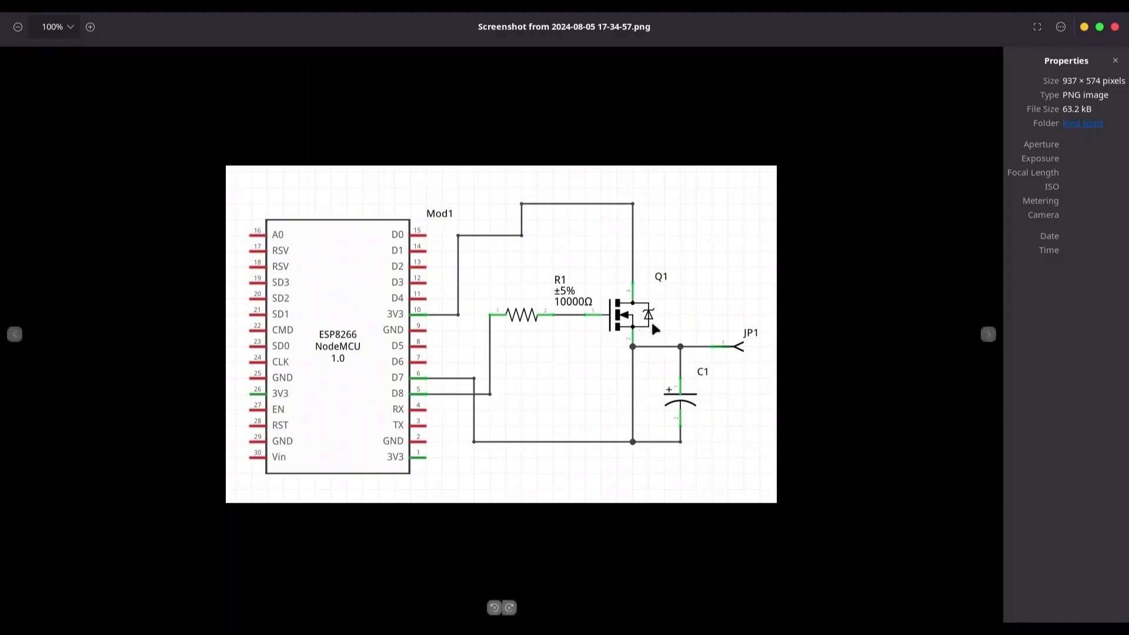
mouse_move(418, 403)
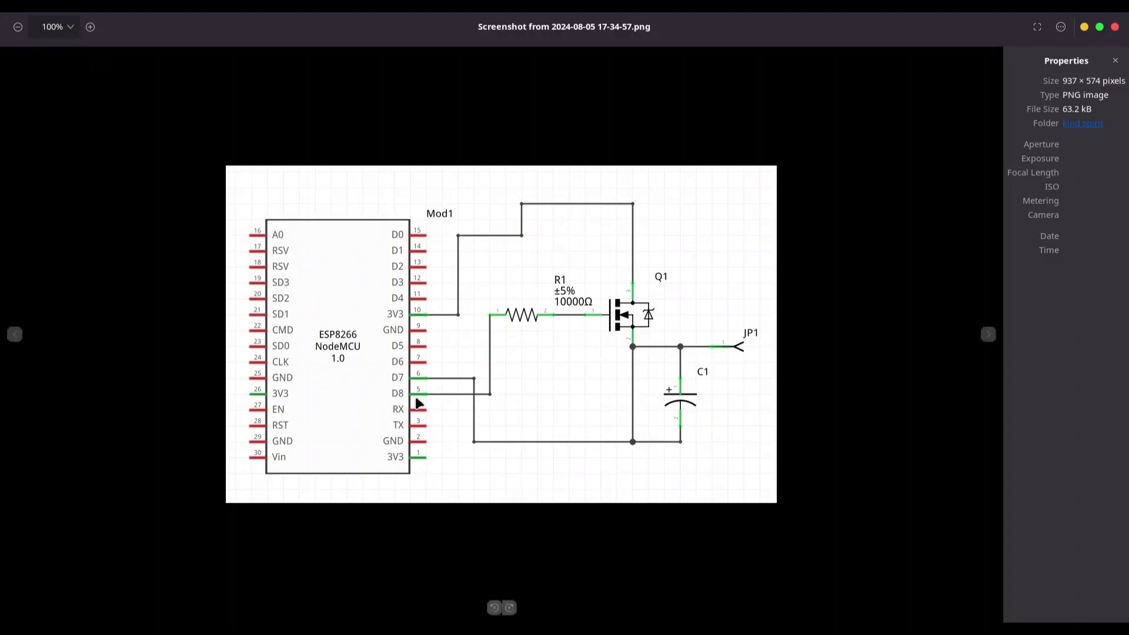
mouse_move(512, 326)
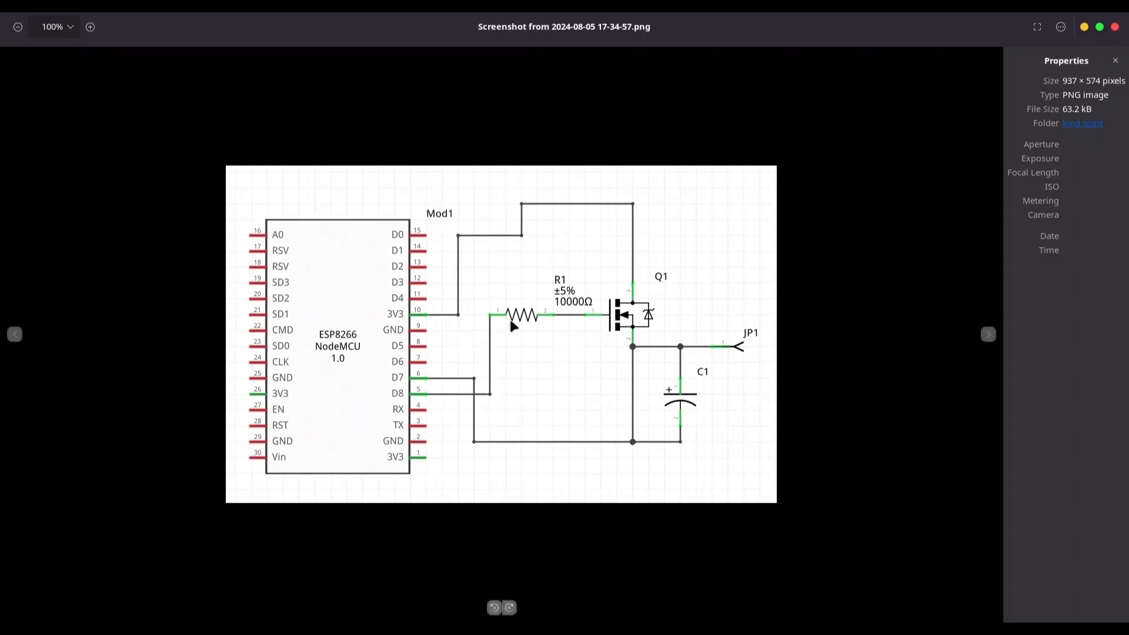
mouse_move(639, 311)
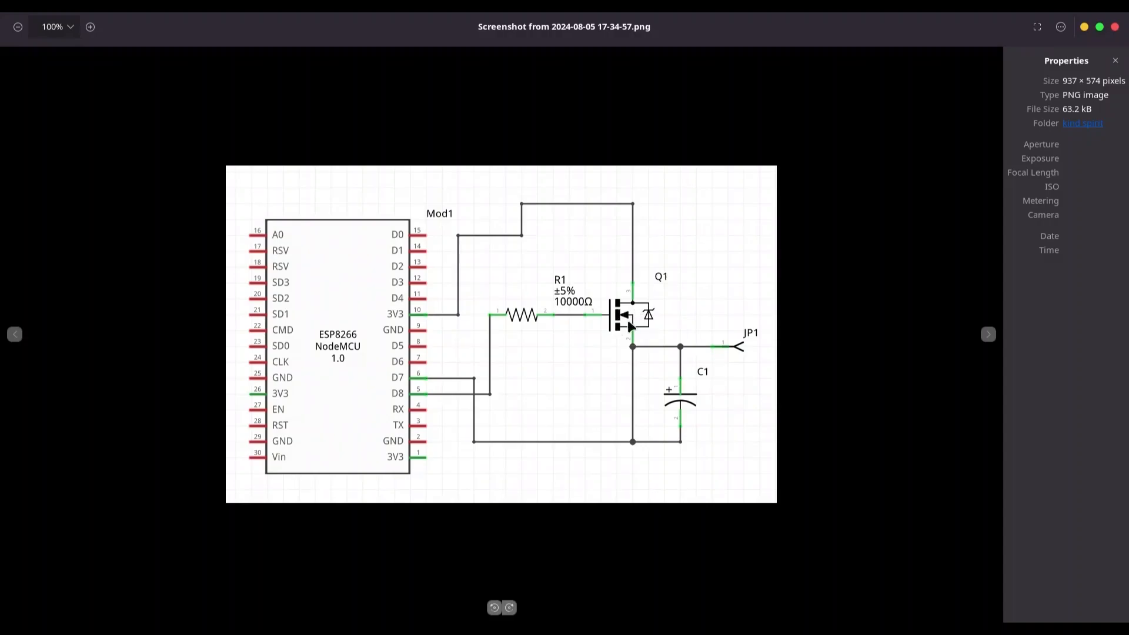
mouse_move(628, 323)
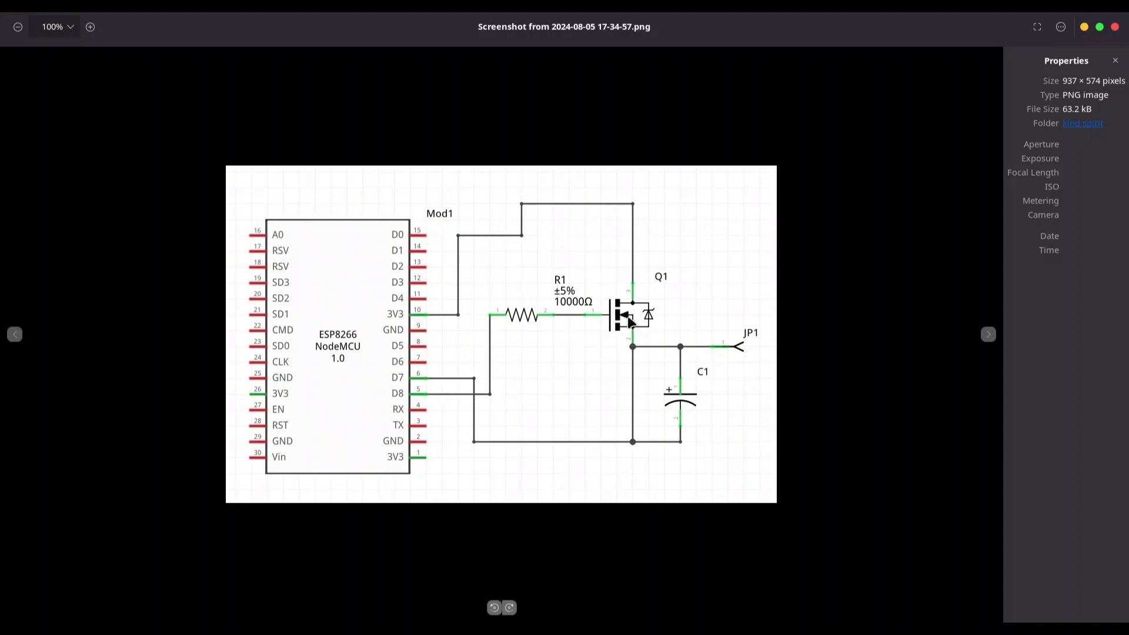
mouse_move(439, 391)
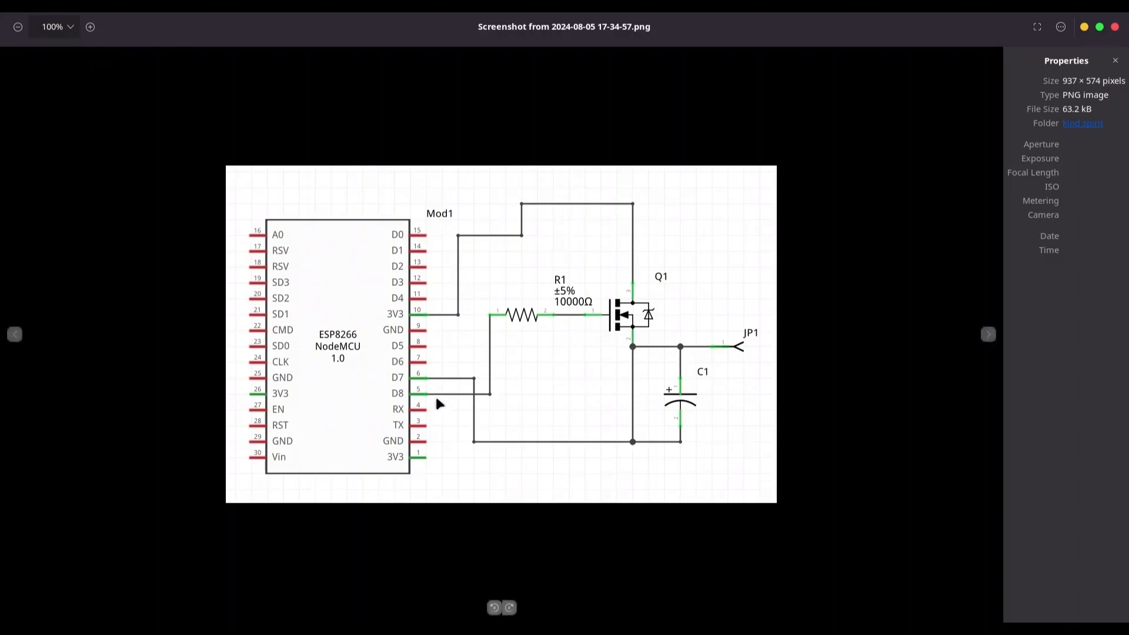
mouse_move(690, 382)
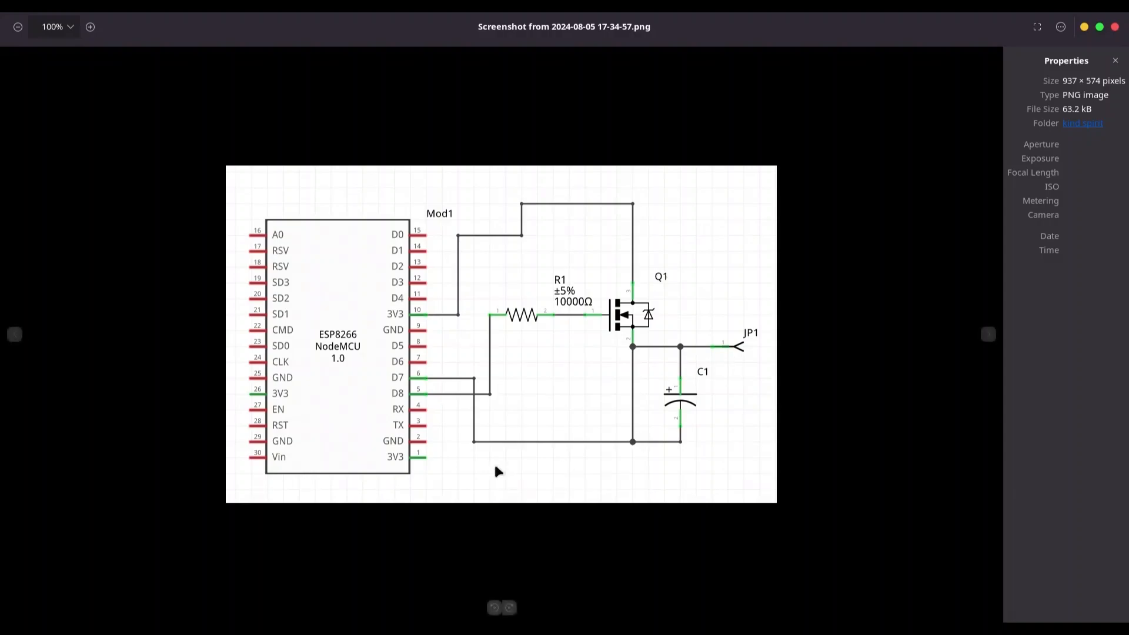
mouse_move(453, 388)
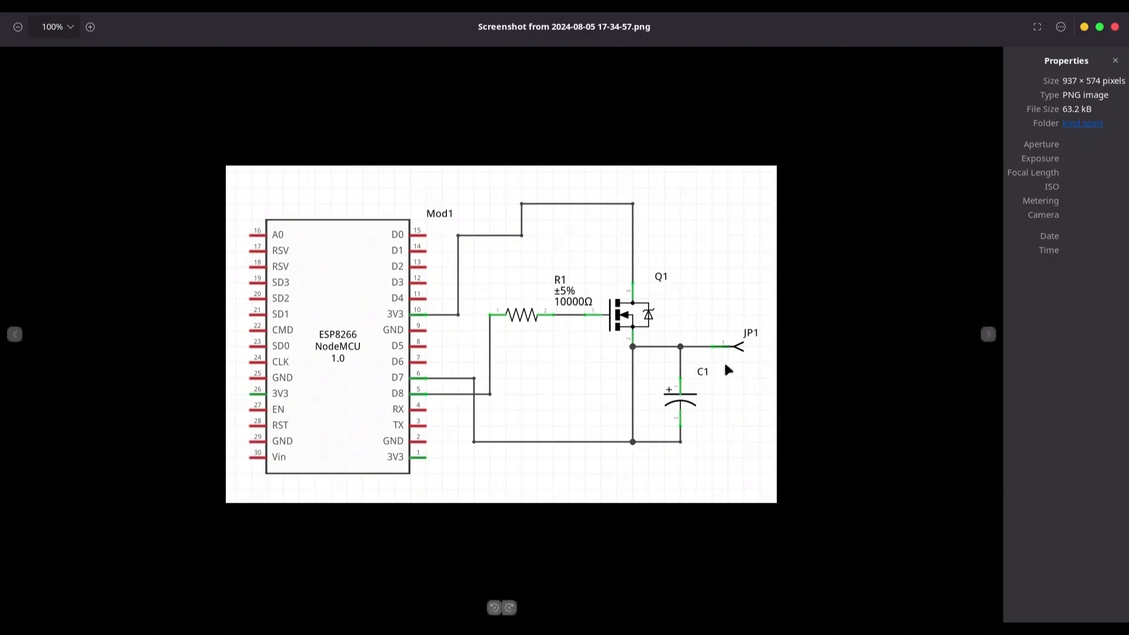
mouse_move(1029, 81)
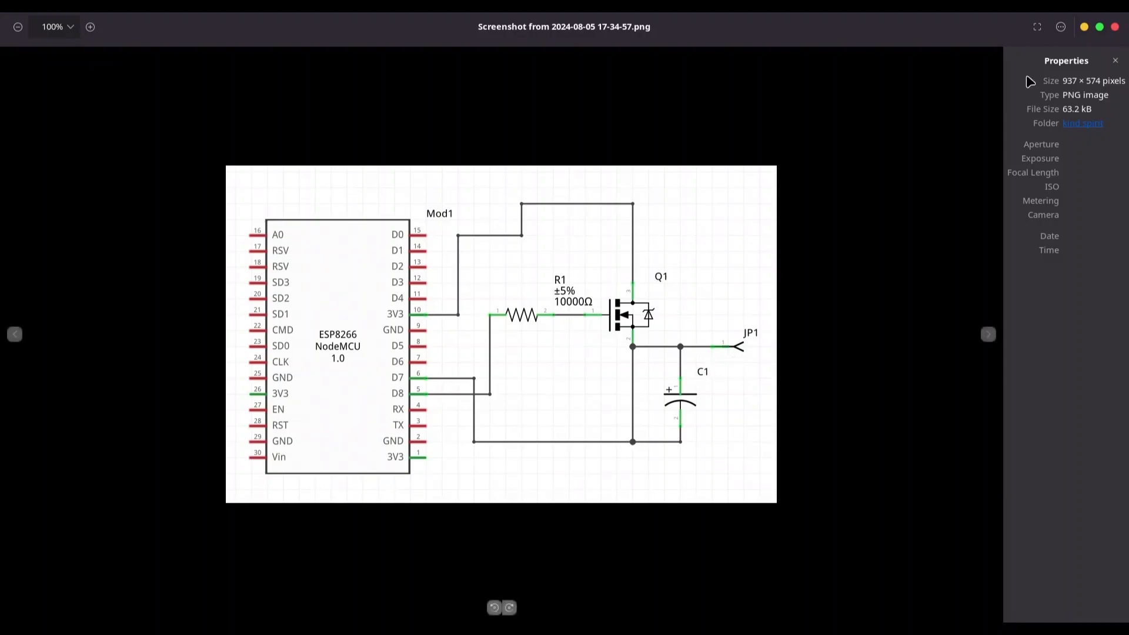
Open main.cpp in VS Code and complete the D7 condition with '==LOW'.
left_click(16, 378)
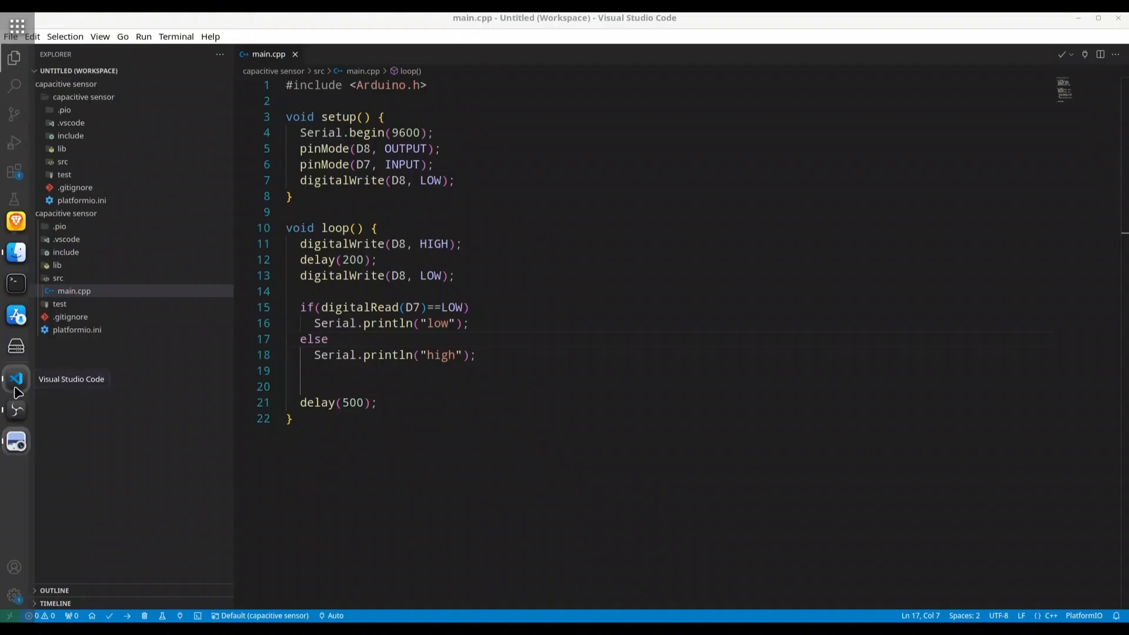
left_click(469, 307)
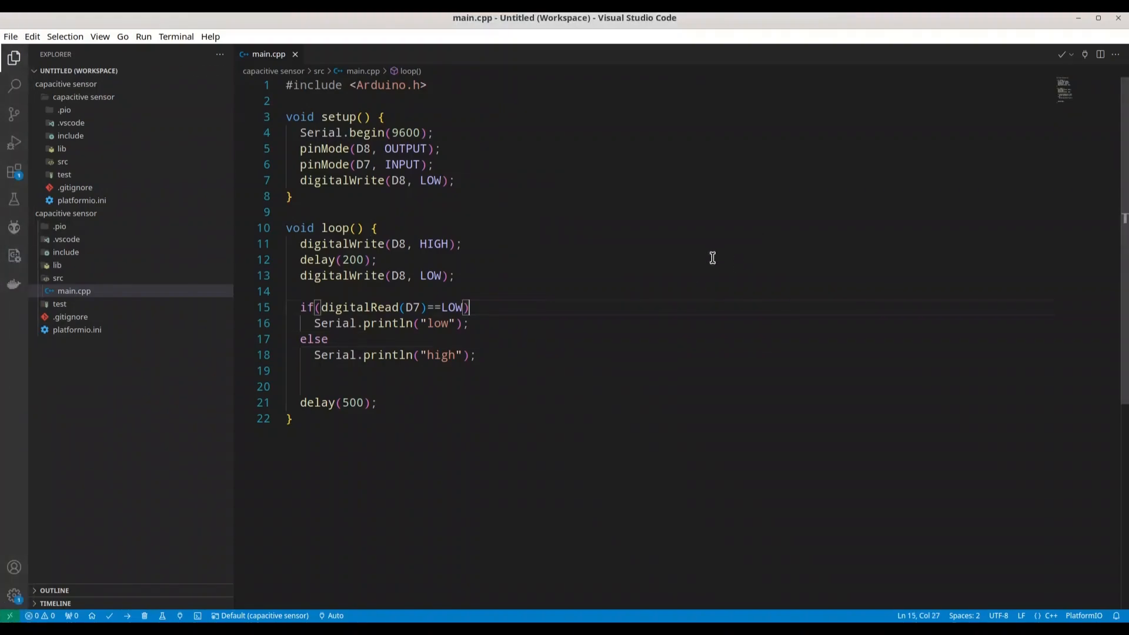
mouse_move(758, 216)
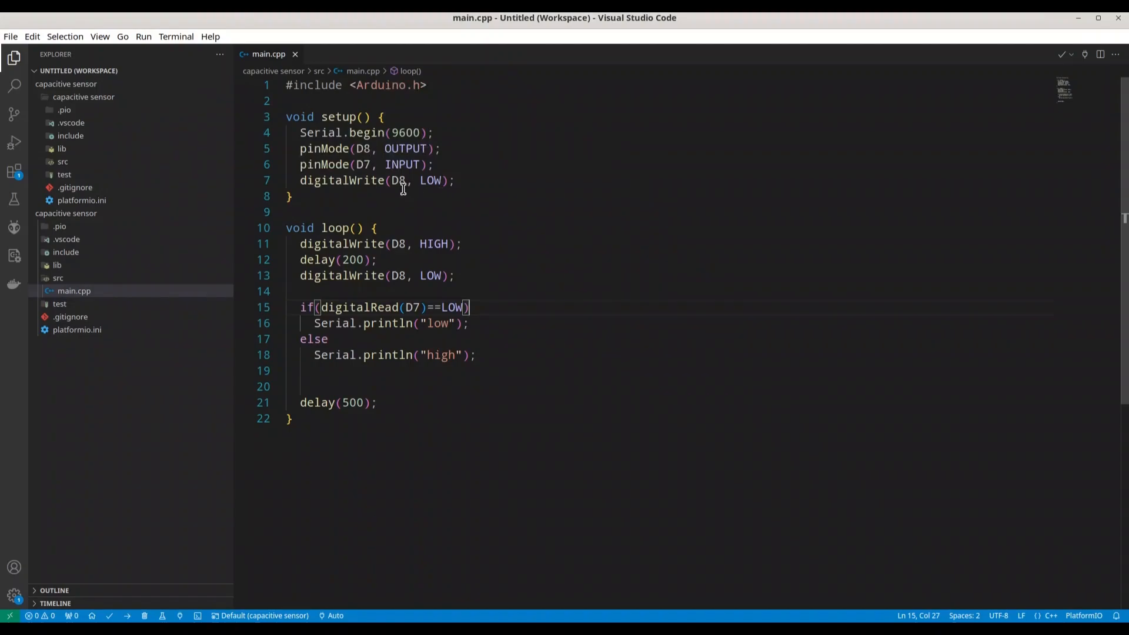
mouse_move(369, 257)
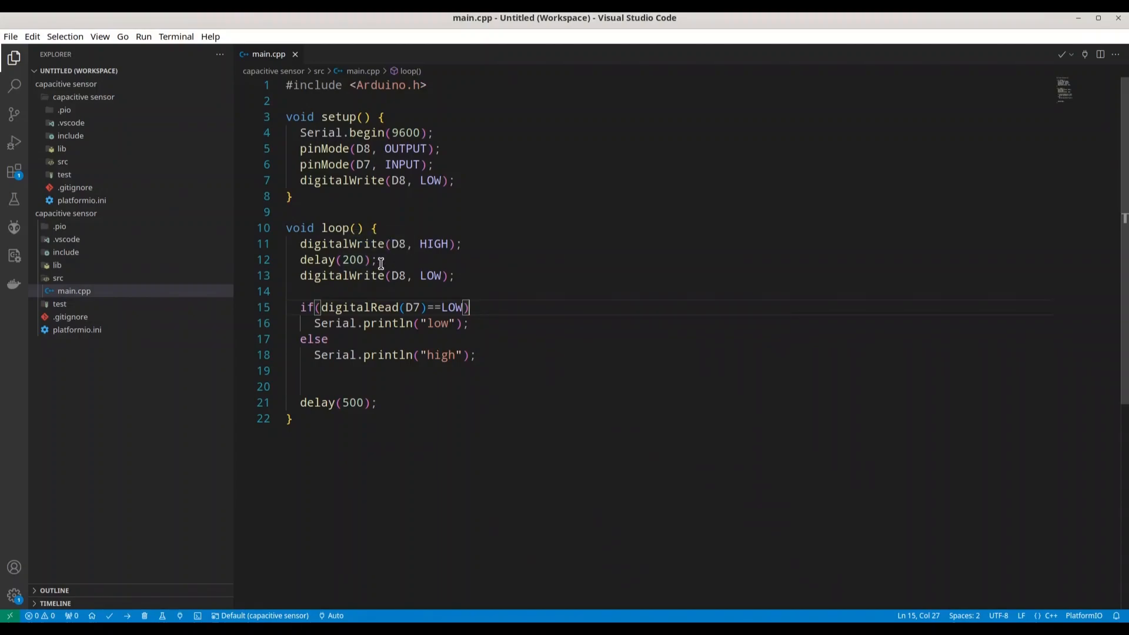
mouse_move(418, 288)
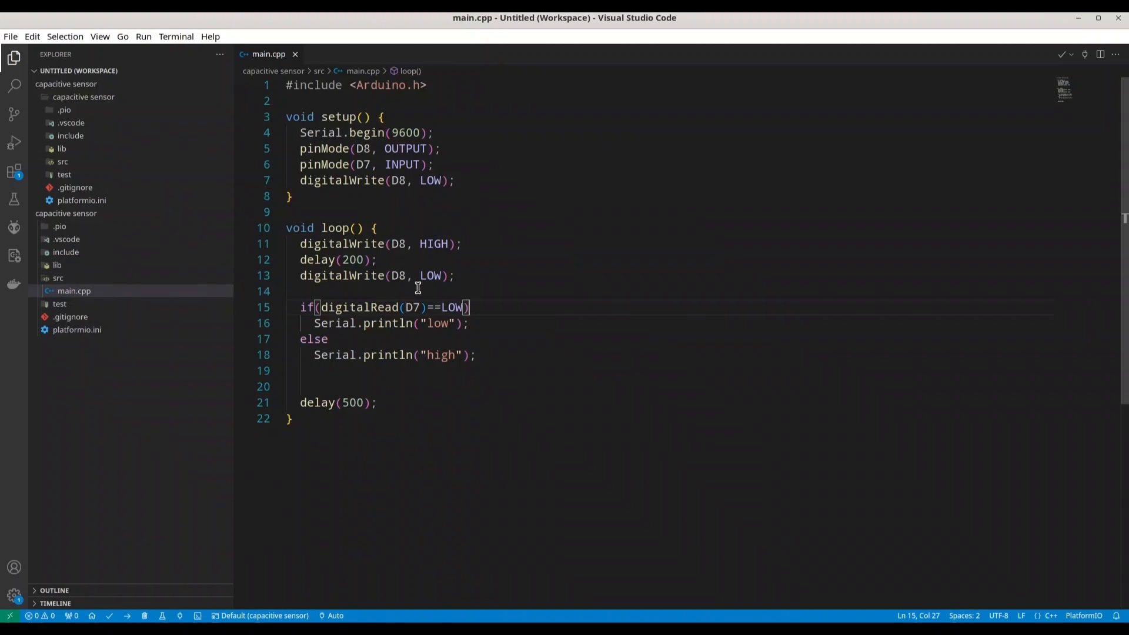
mouse_move(402, 288)
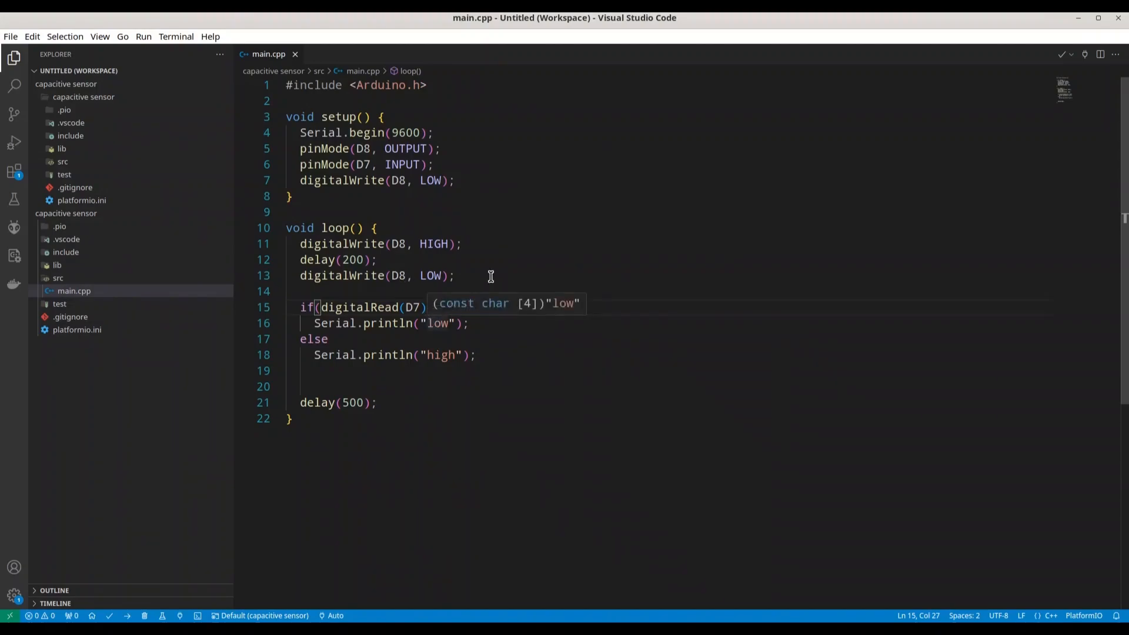
mouse_move(489, 323)
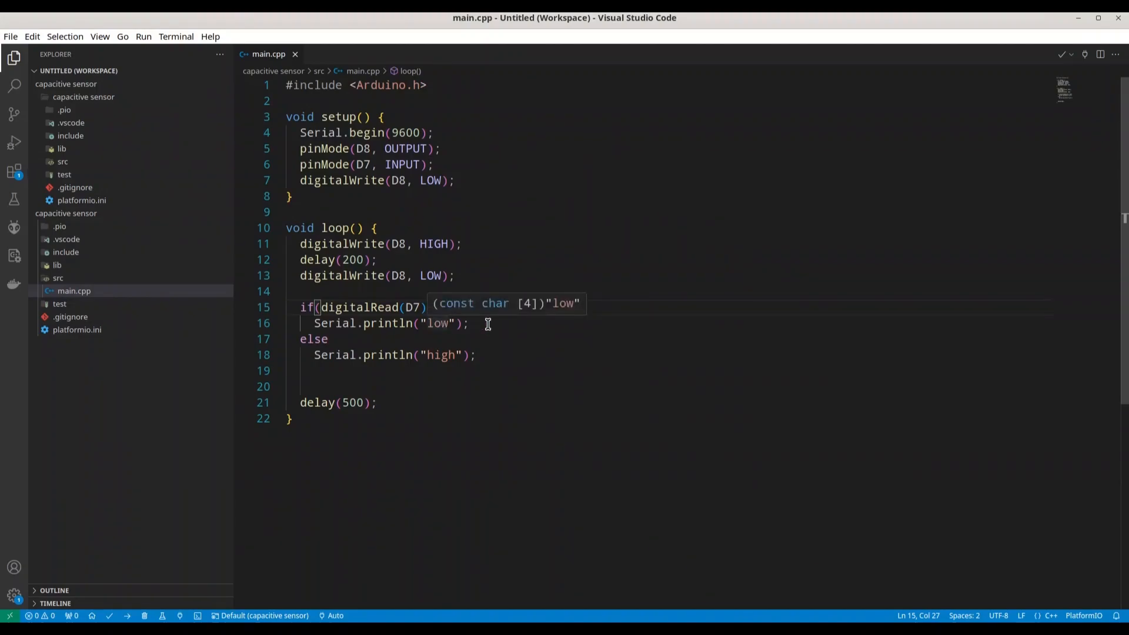
type("==LOW)")
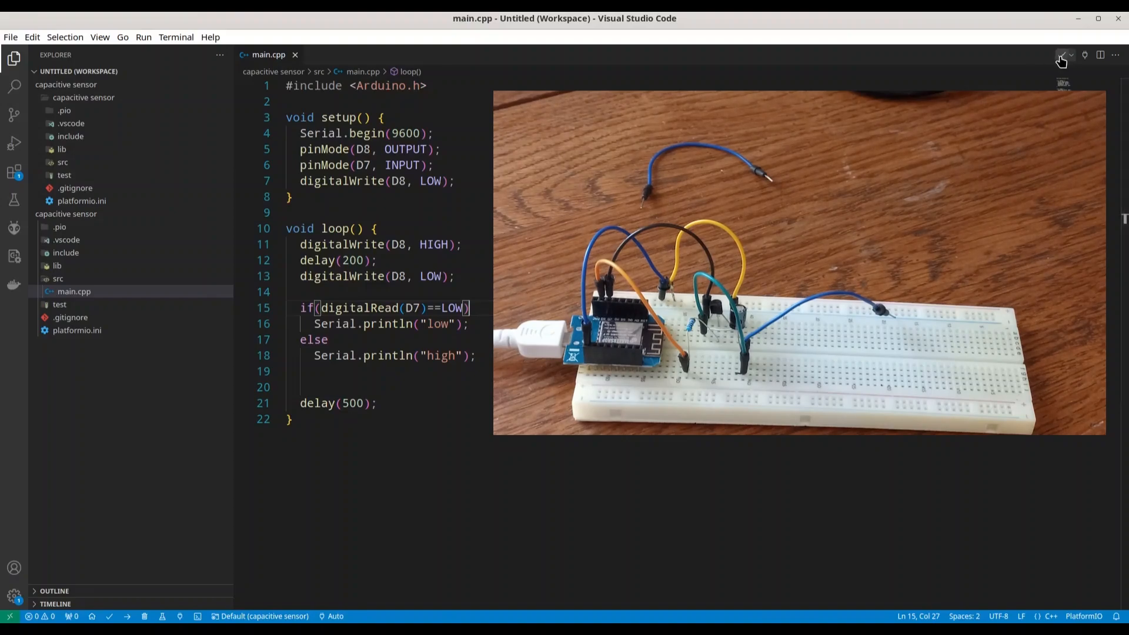
Start the PlatformIO build of the capacitive sensor firmware.
left_click(1061, 60)
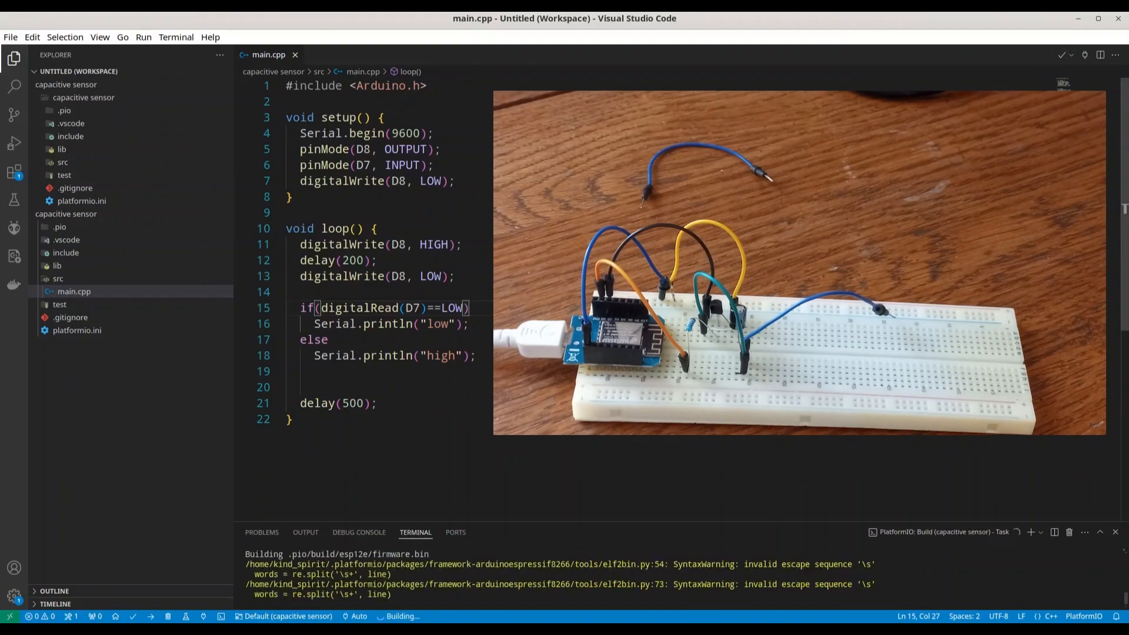